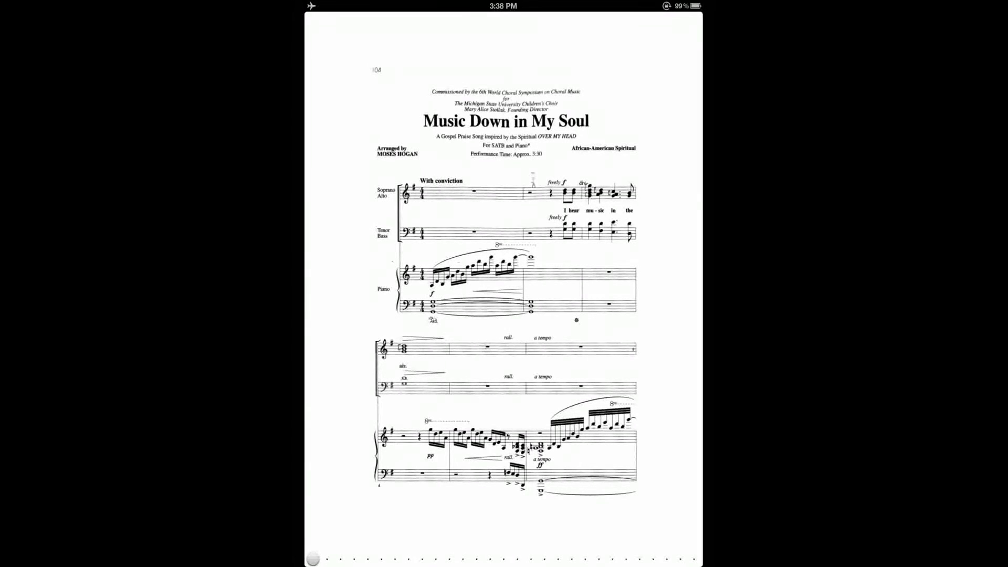
Reveal the title bar showing 'Music Down in My Soul', page 1 of 10
click(350, 24)
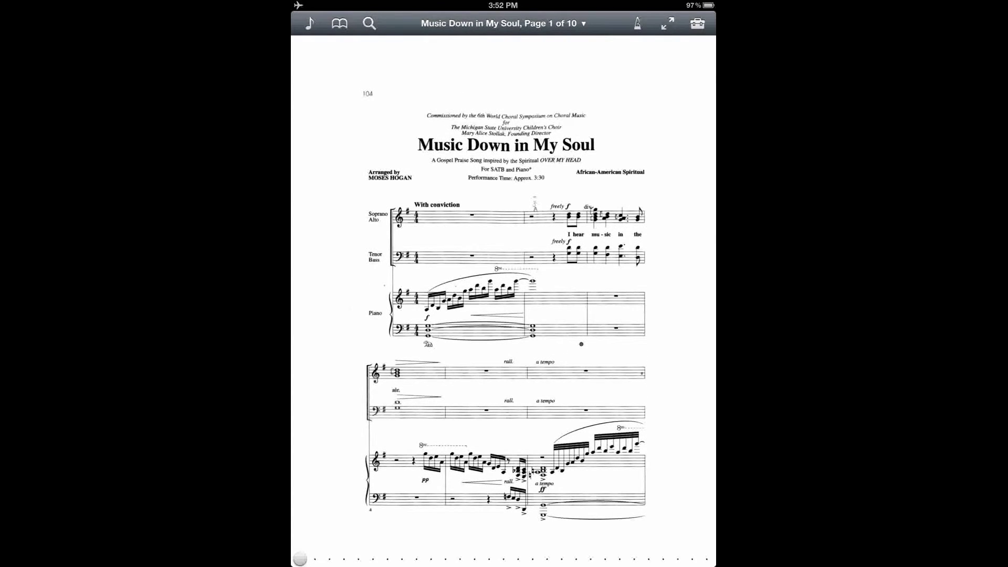
In the Rearrange view, drag page 2 to the start so the title page follows pages 2 and 3
click(697, 23)
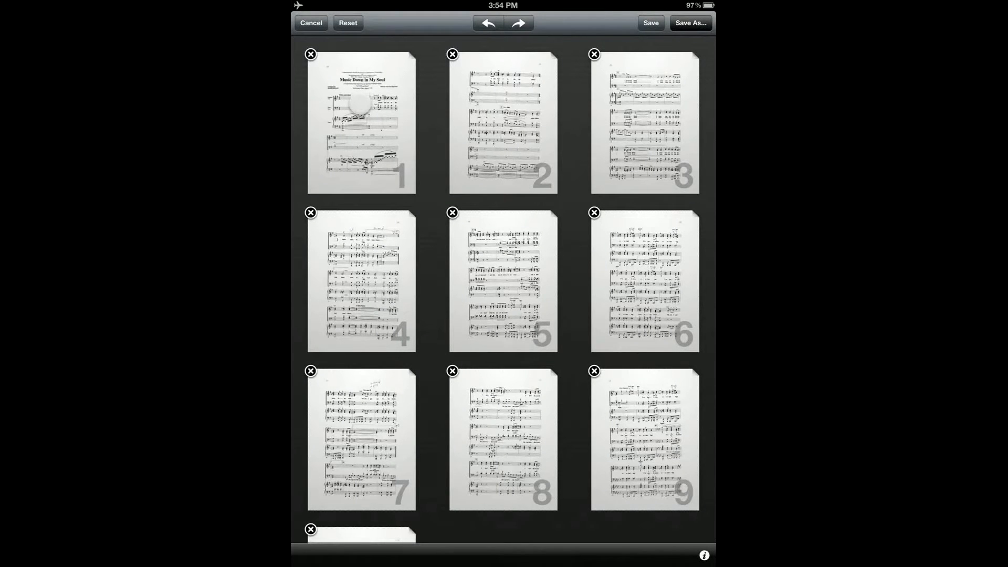
click(452, 54)
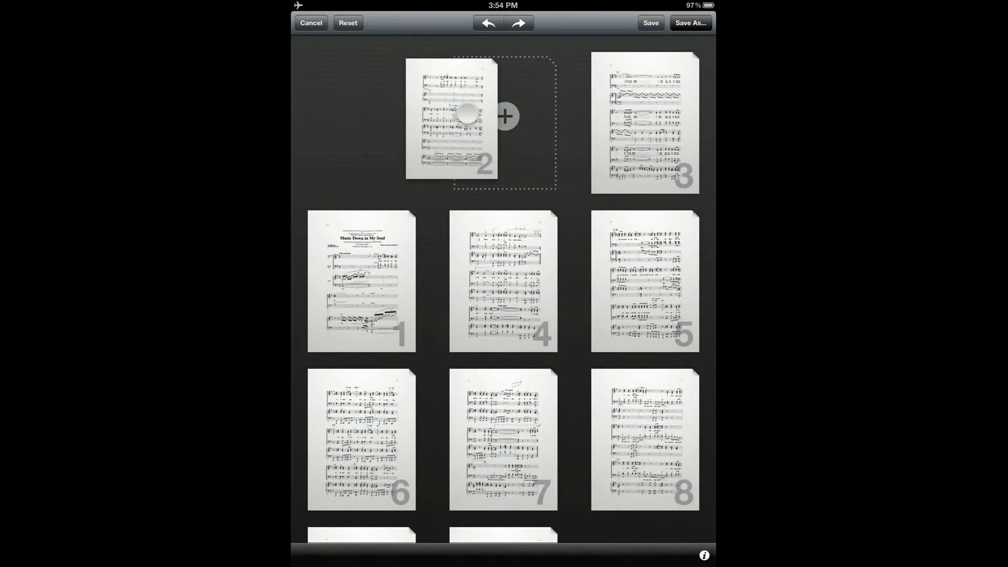
click(507, 116)
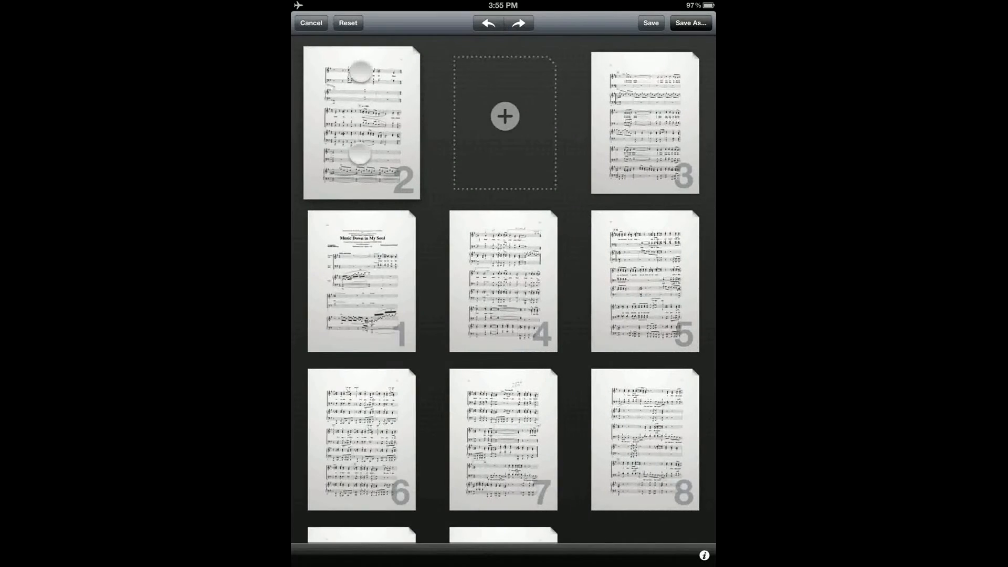
click(504, 116)
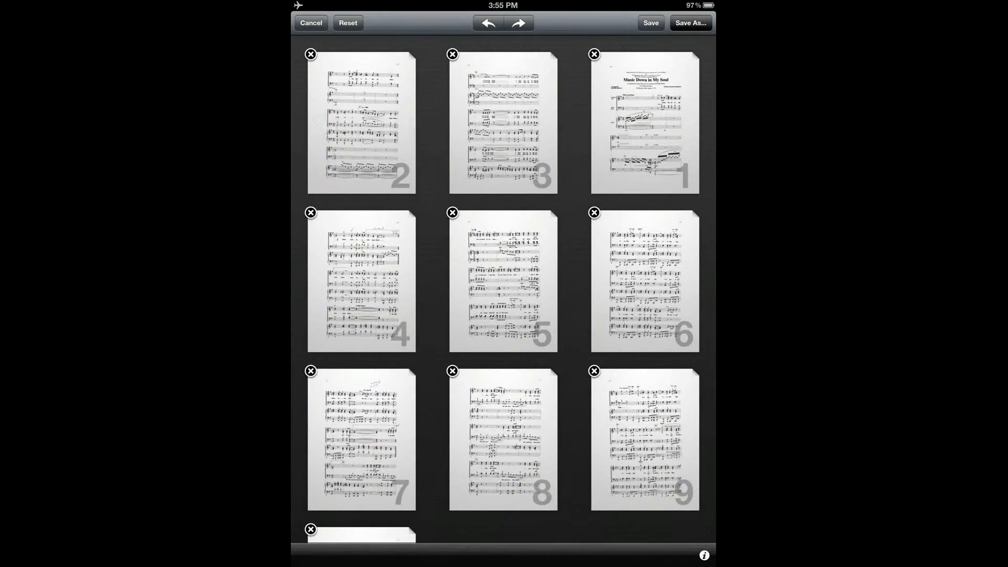
click(311, 53)
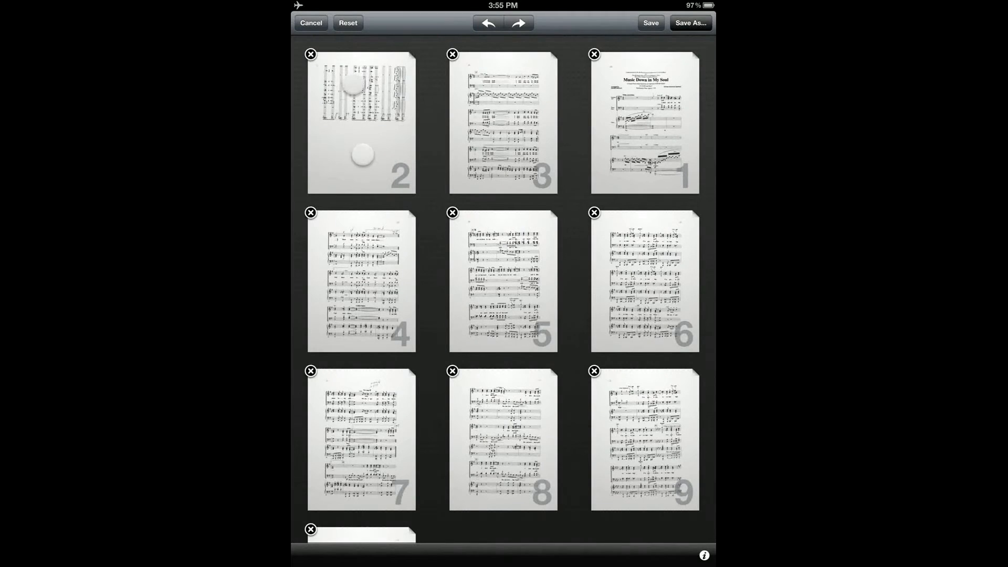
click(311, 53)
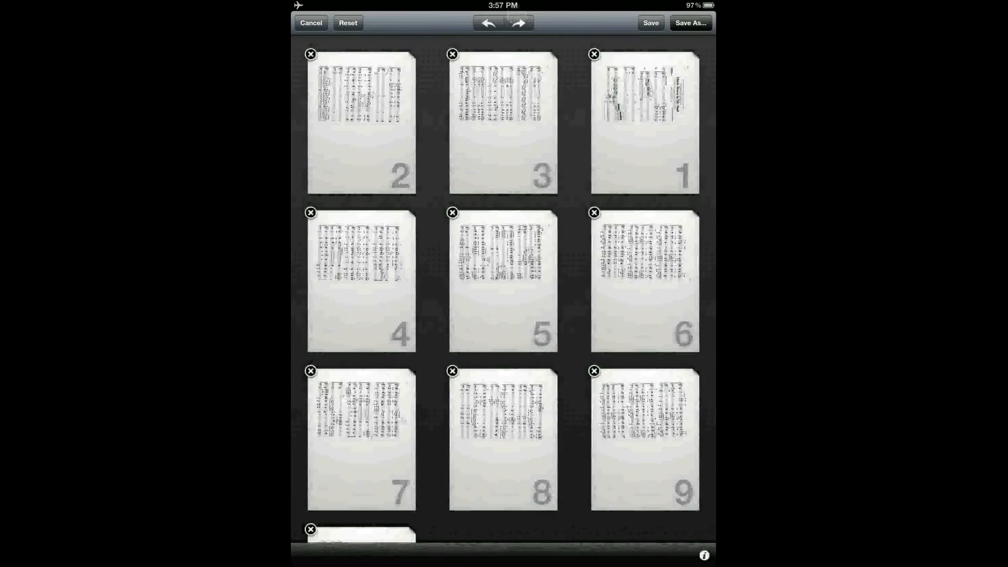
click(486, 22)
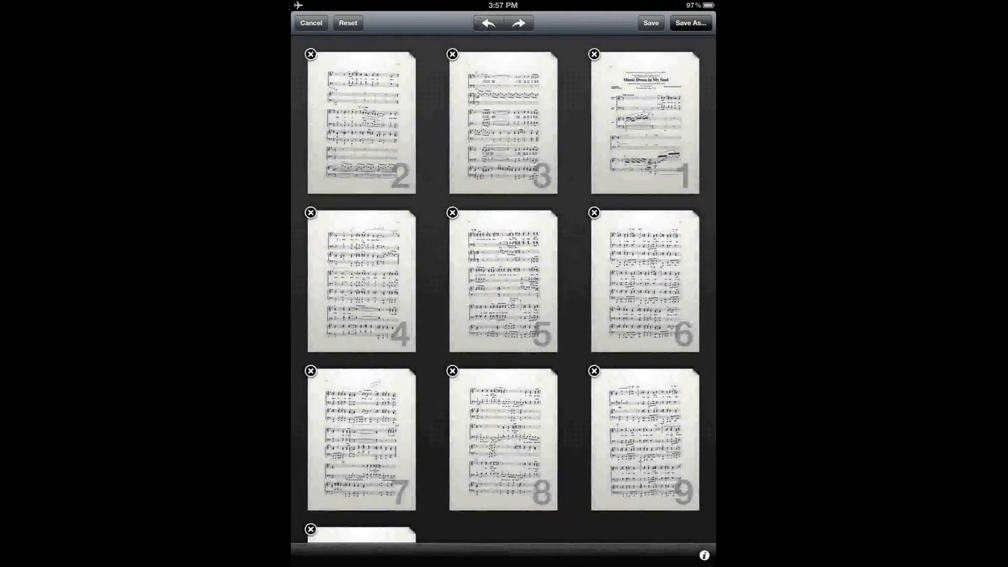
Show the Rearranging Scores help about dragging, duplicating and saving pages
click(486, 22)
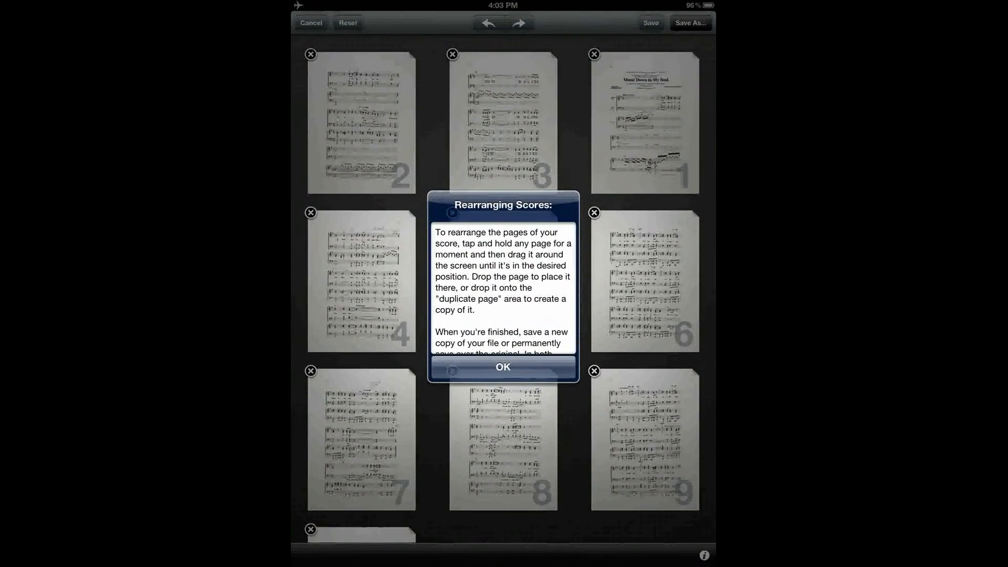
Dismiss the help and reset the pages to their original 1, 2, 3 order
click(503, 367)
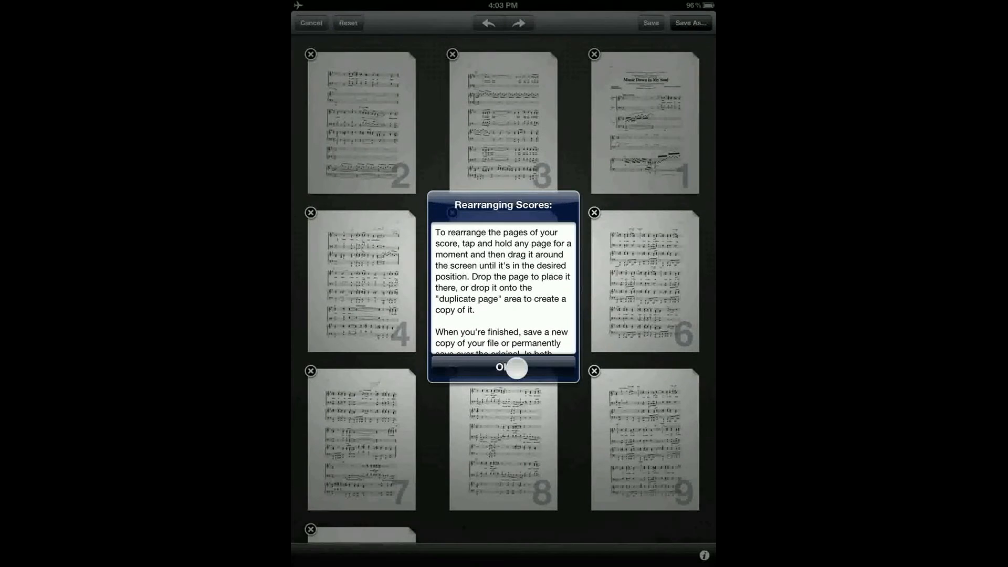
click(502, 367)
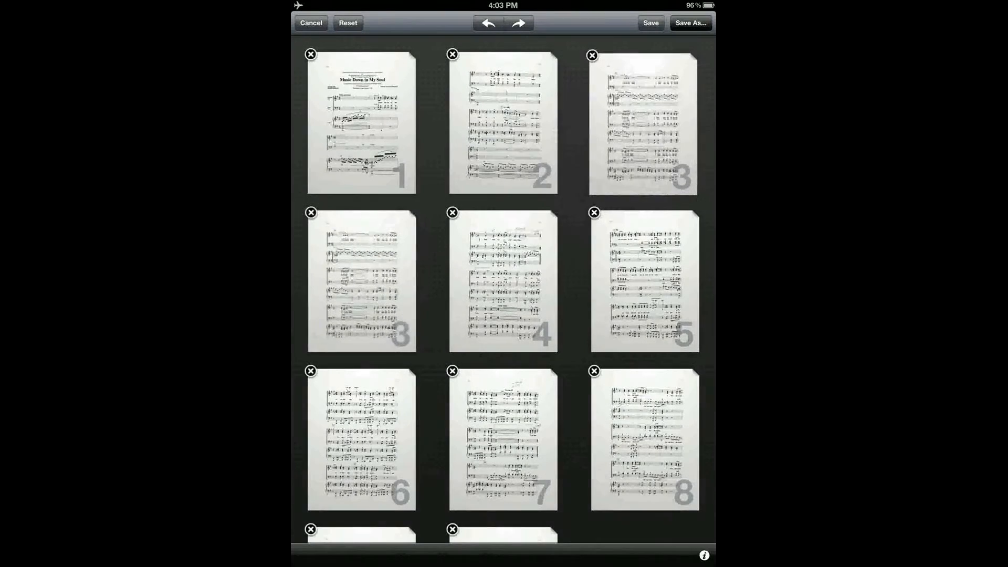
Duplicate pages 5–7 and 10 after page 10 and start Save As for the copy
click(594, 212)
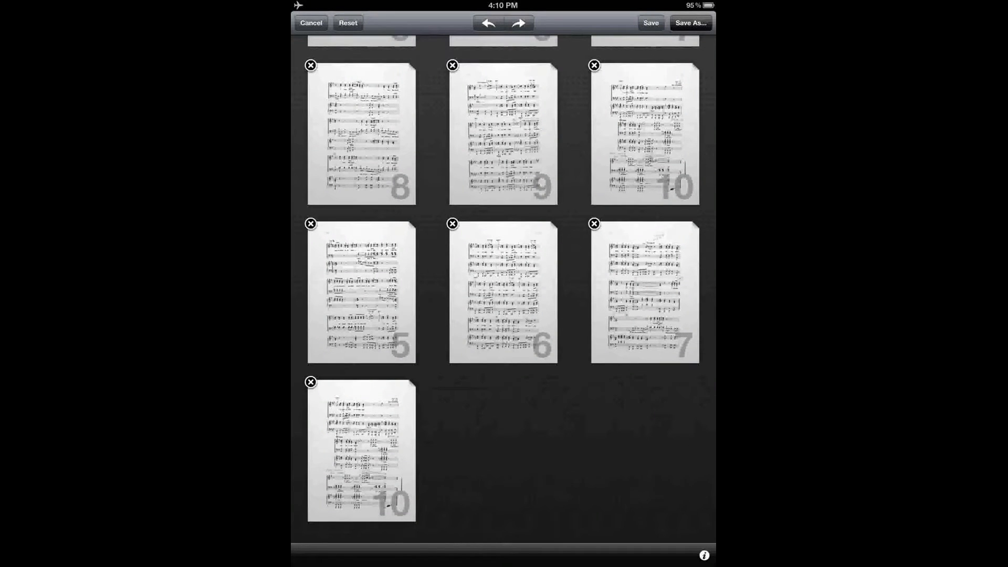
click(690, 22)
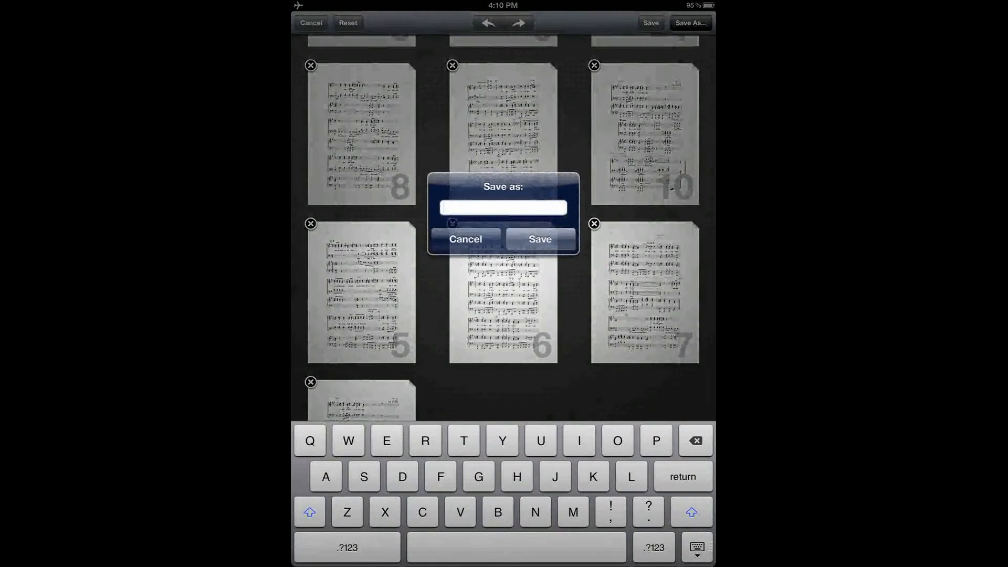
Name the copy 'Music Down in My Soul - Rearranged' and save it as a 19-page score
click(573, 512)
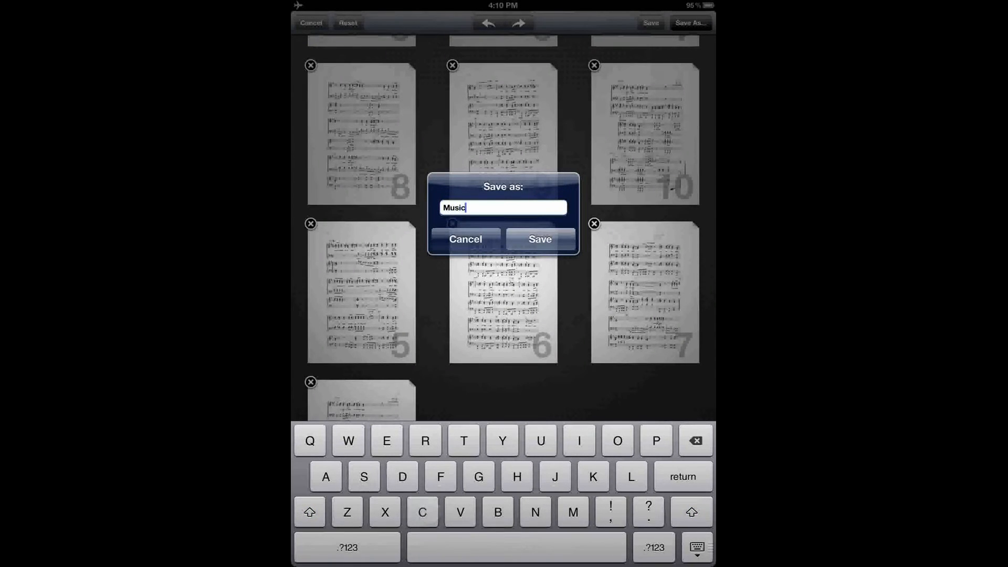
text(Down in)
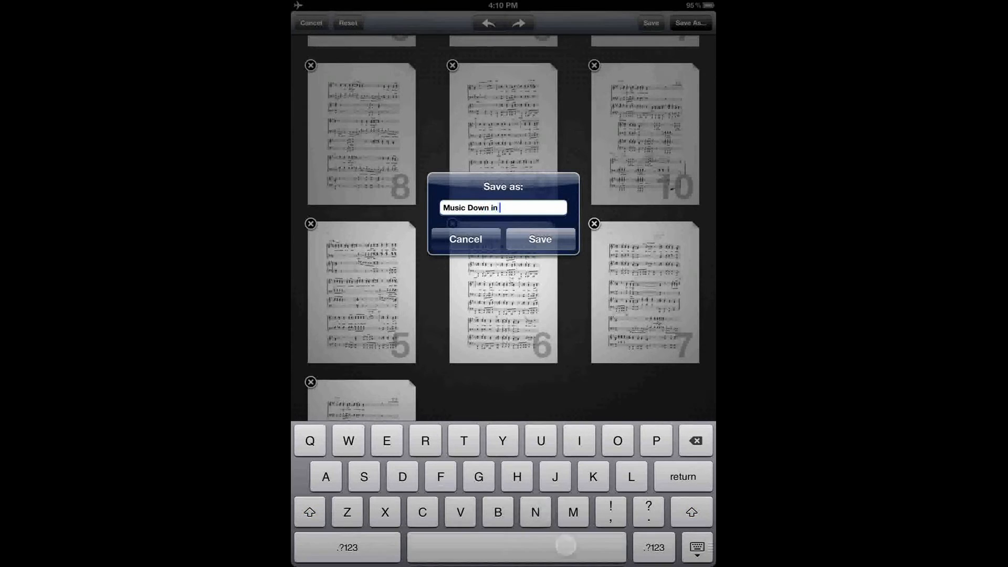
text(My)
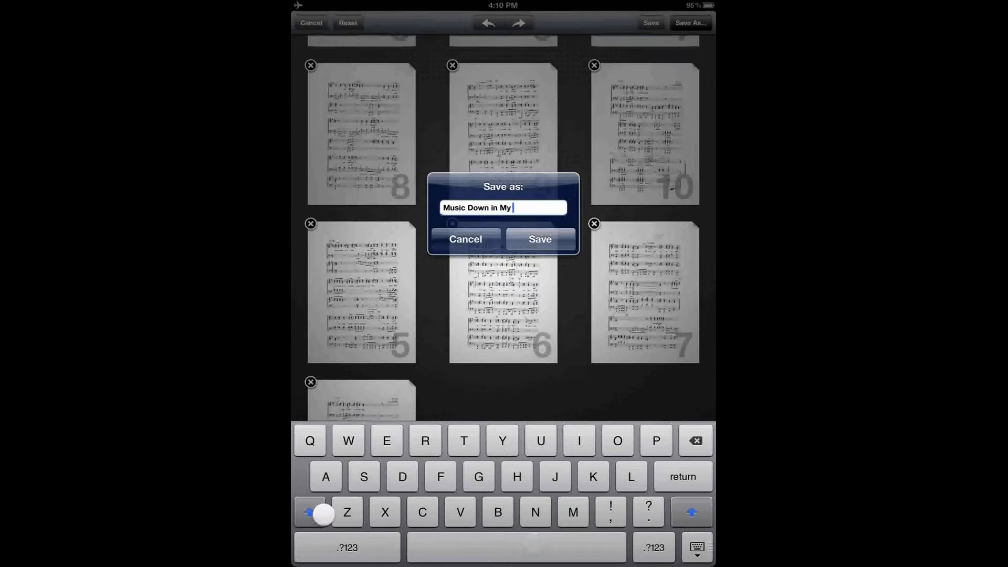
text(Soul -)
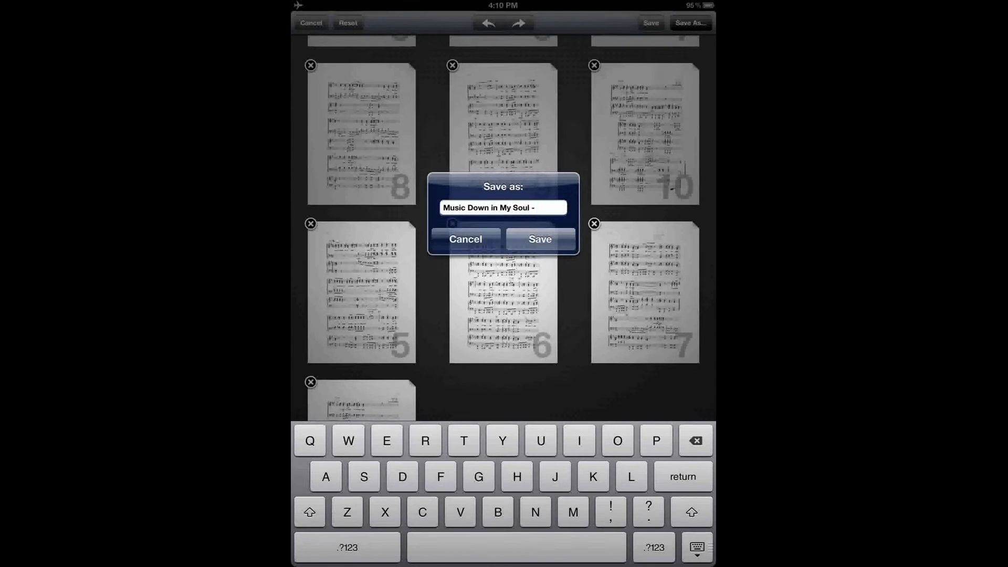
text(R)
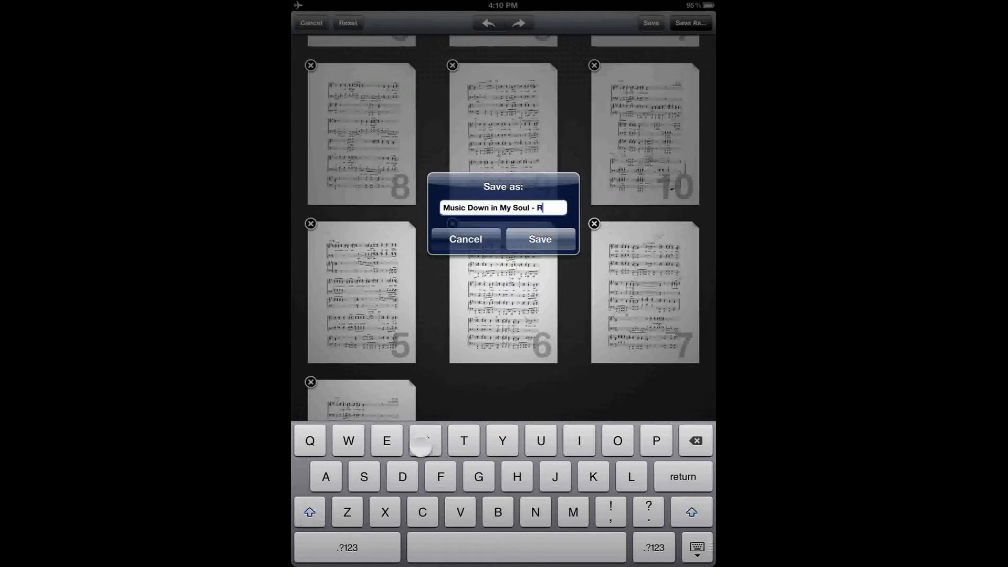
text(e)
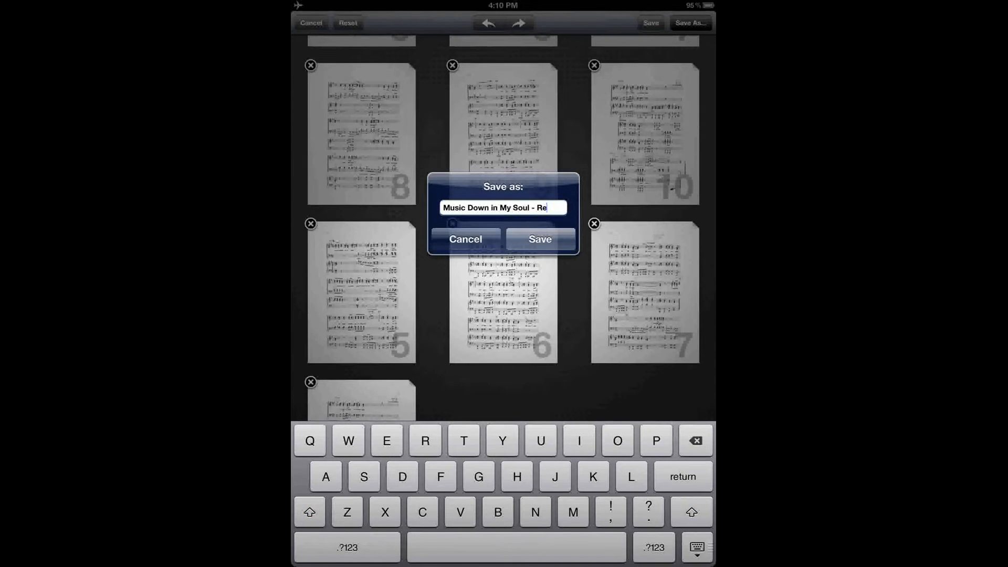
text(arrang)
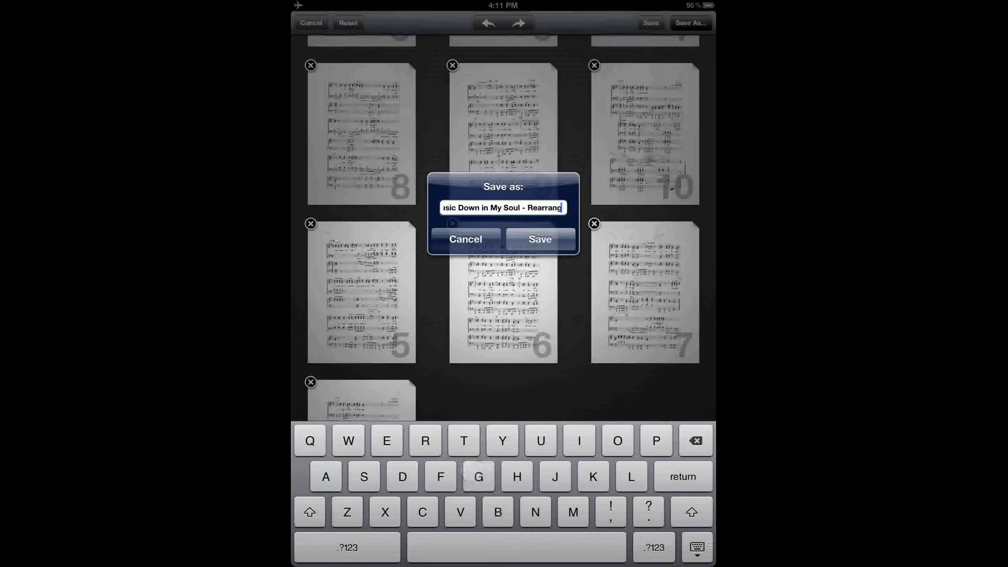
text(d)
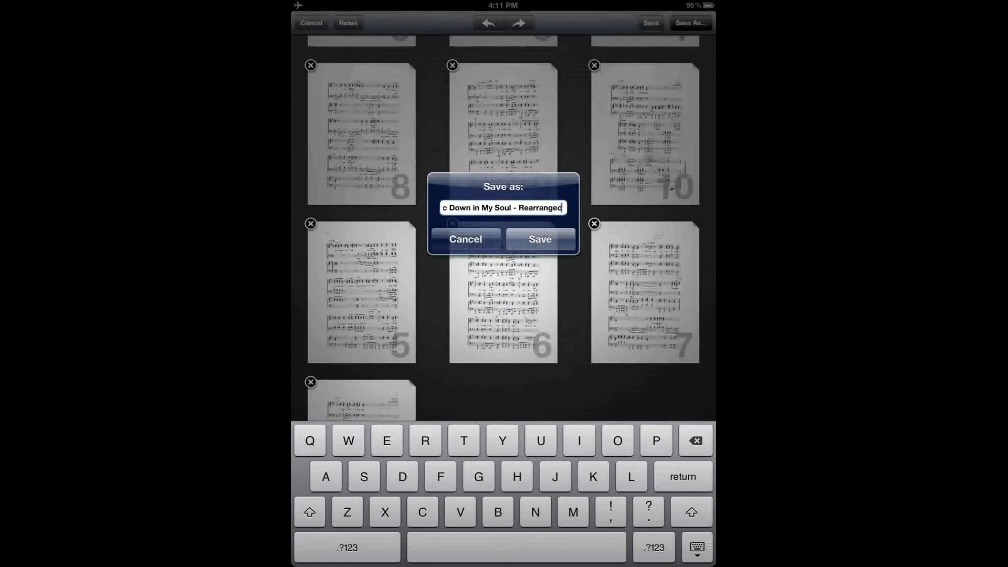
click(540, 239)
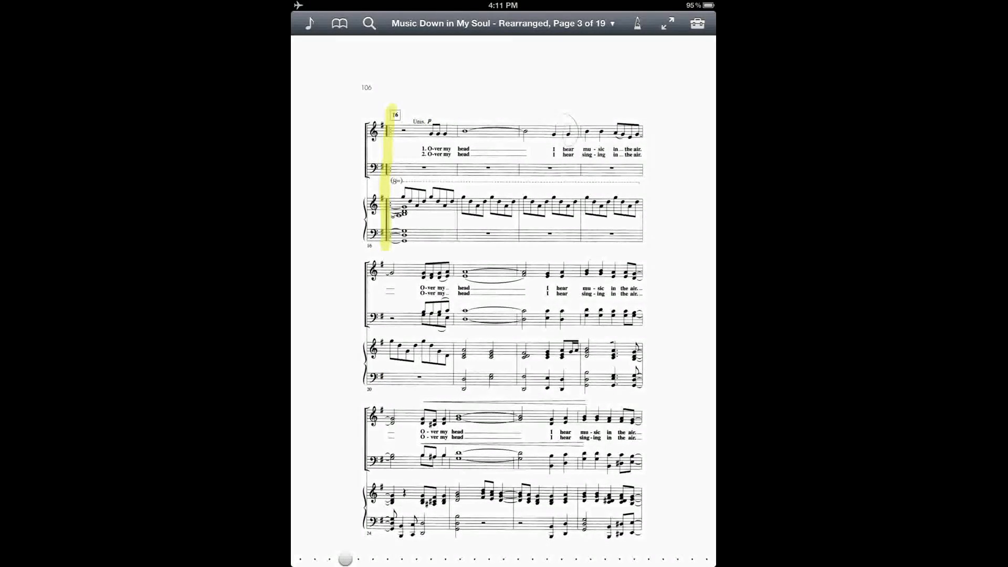
Swipe ahead to page 107 with its yellow-highlighted ending brackets
scroll(left, 3)
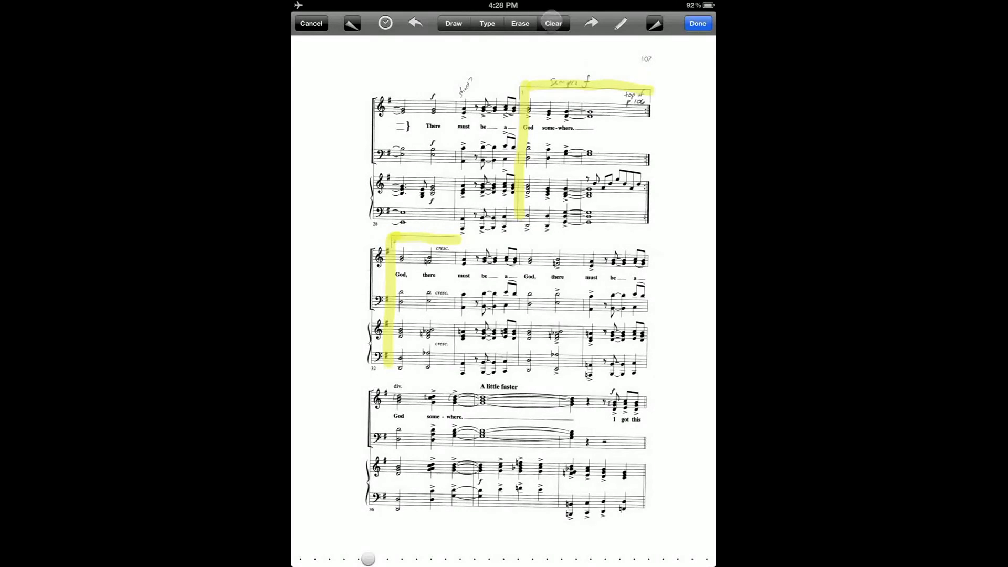
Clear the yellow highlights and select the White Marker preset
click(552, 23)
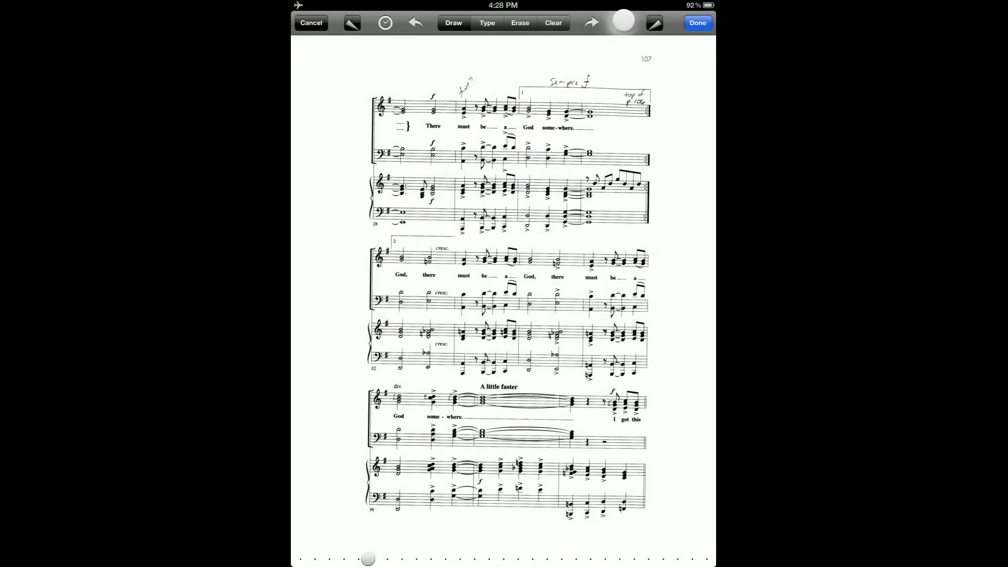
click(621, 22)
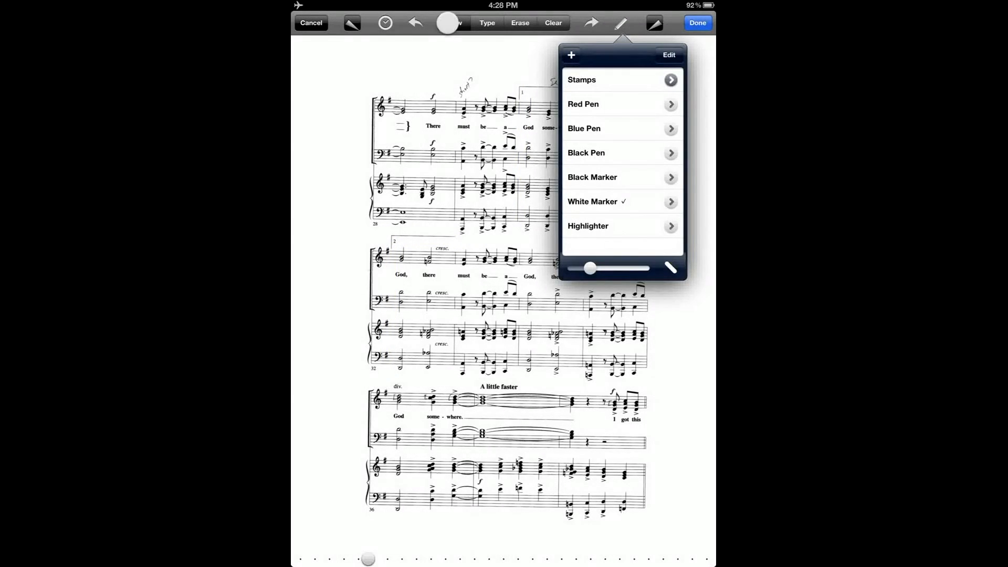
click(453, 22)
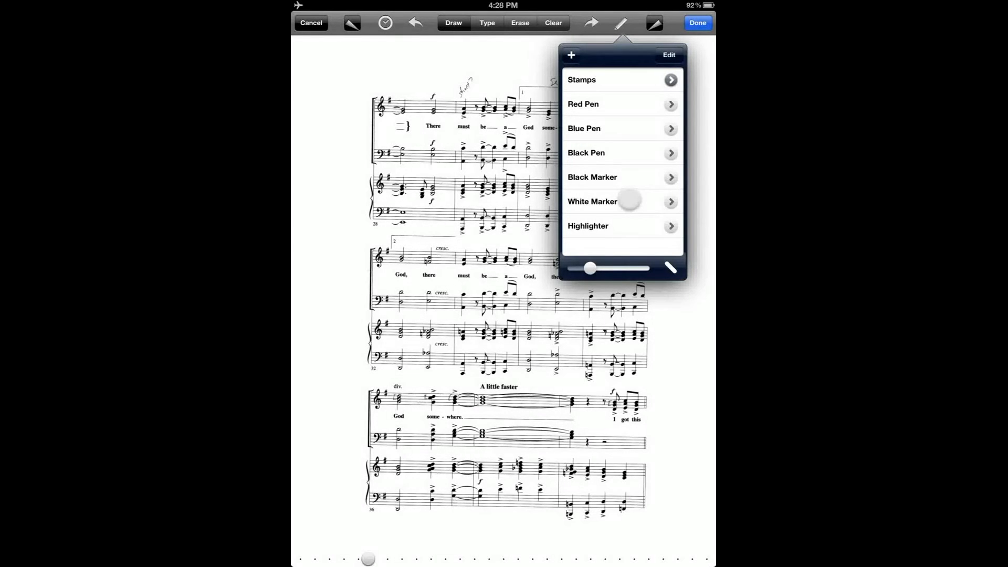
click(591, 202)
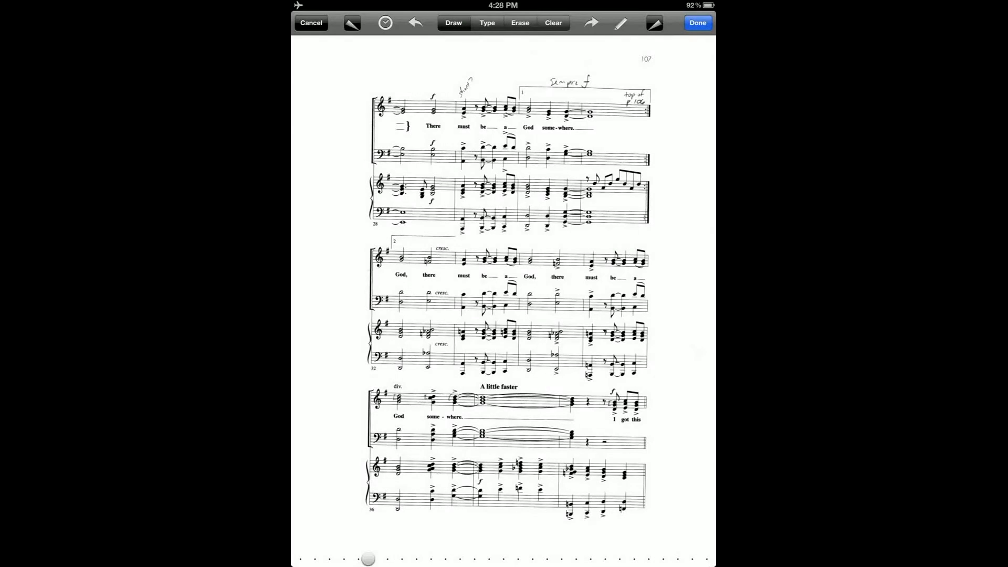
White out the ending brackets and second-ending bars across the middle system
click(620, 22)
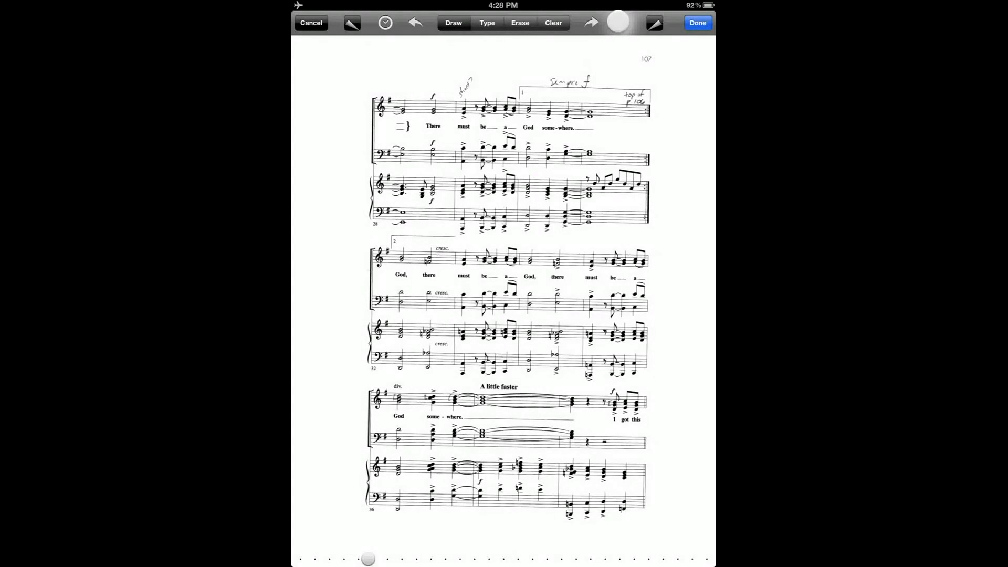
click(620, 22)
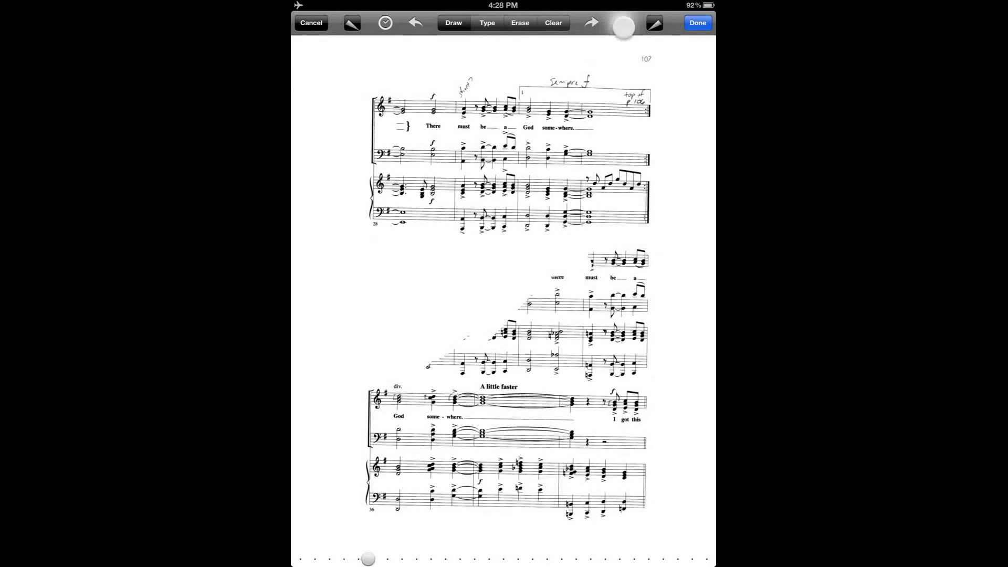
click(620, 22)
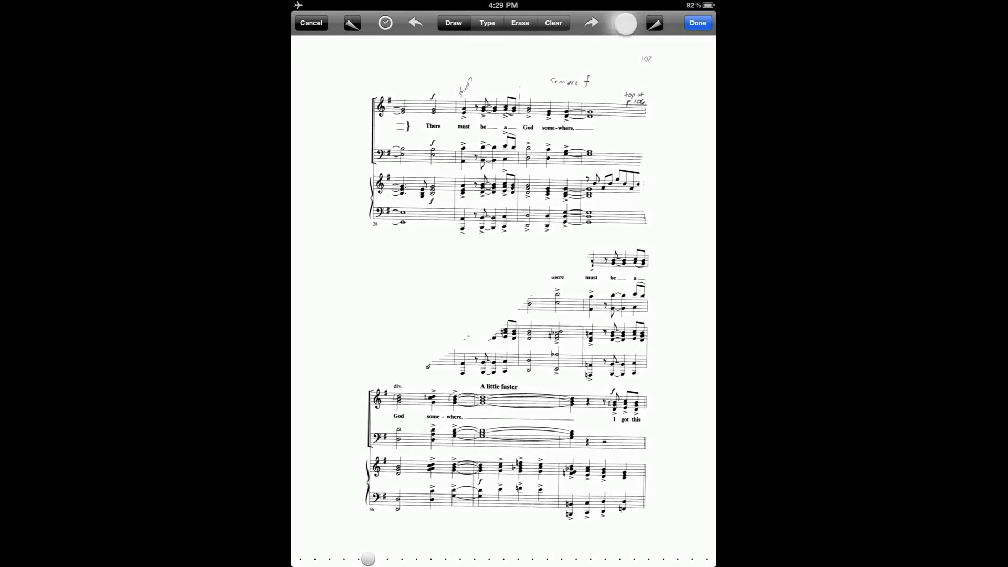
Adjust the marker preset and white out everything below the first system
click(620, 23)
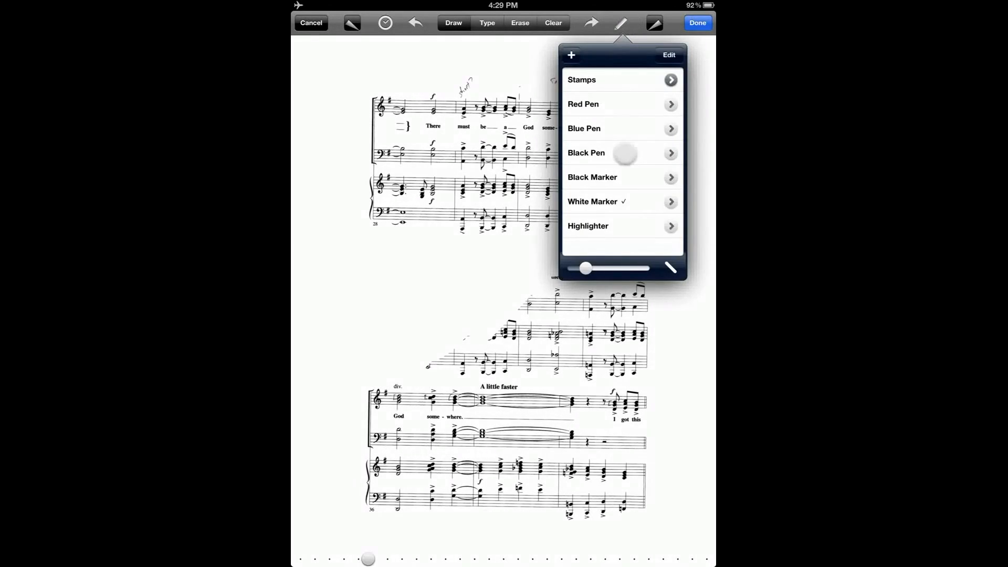
click(586, 152)
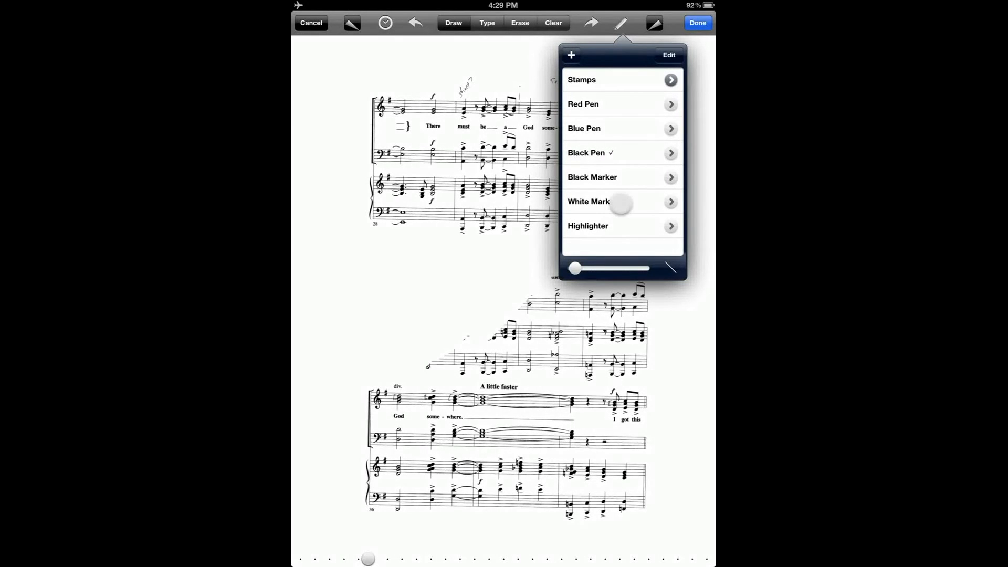
click(588, 202)
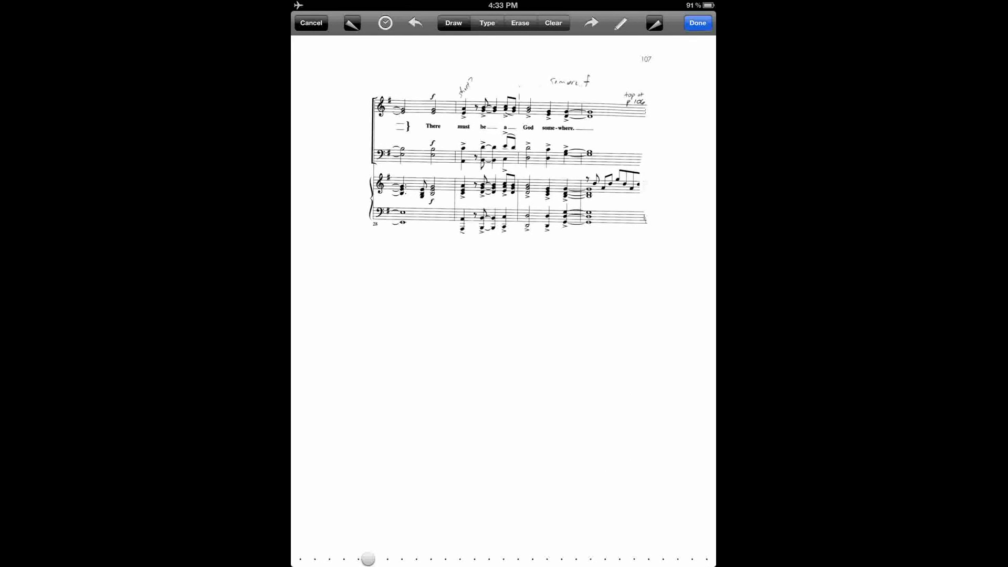
Save the white-out annotations and bring up the PDF, 4SC or Annotated PDF send choices
click(698, 22)
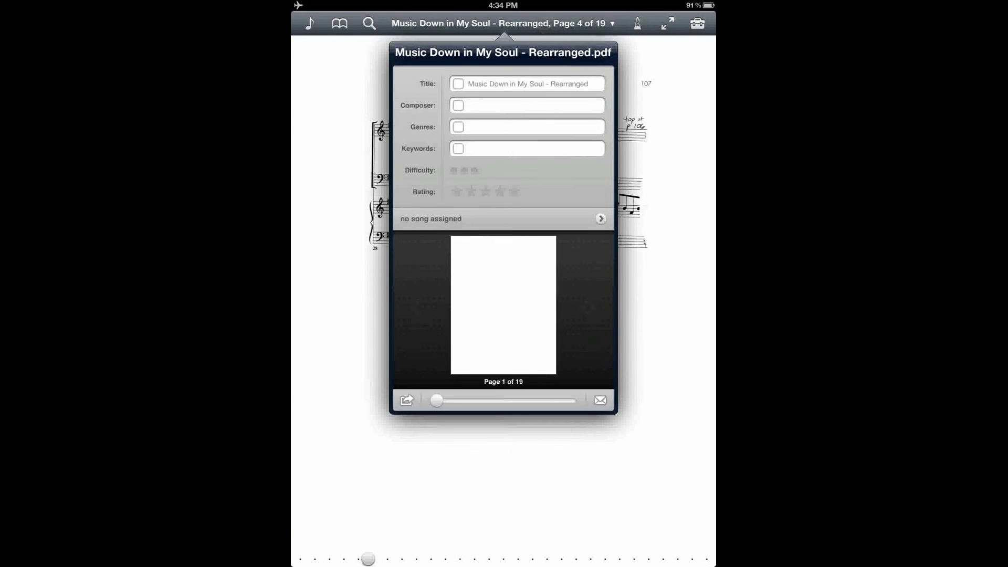
click(405, 399)
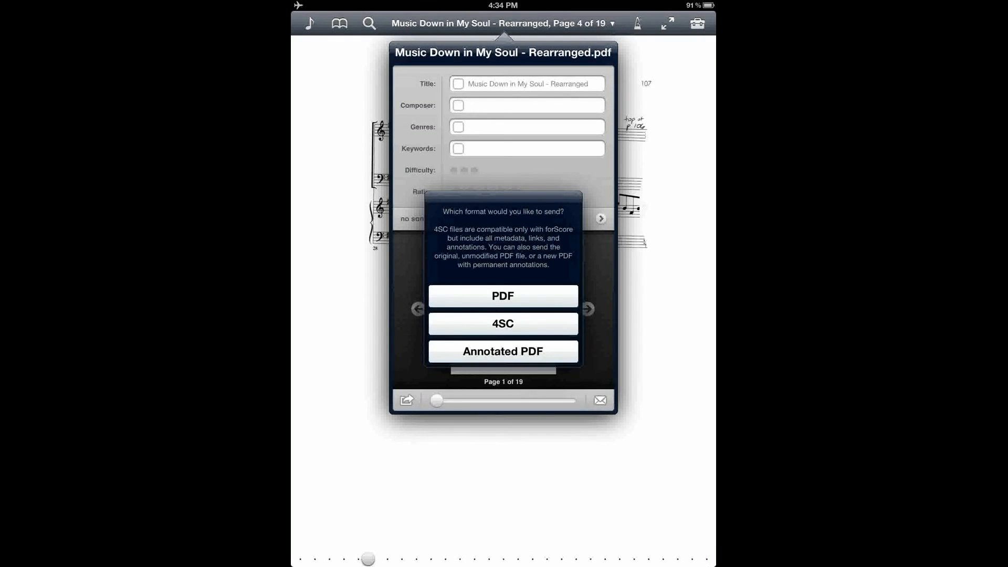